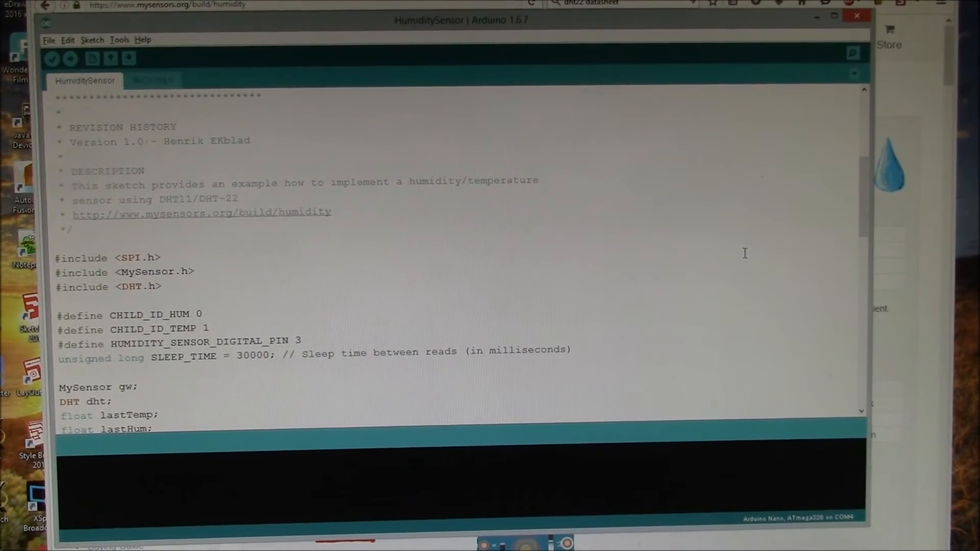
Step: Review MyConfig.h in the sketch, then start MySensors inclusion mode in Vera to pair the node
{"action": "left_click", "coordinate": [154, 80]}
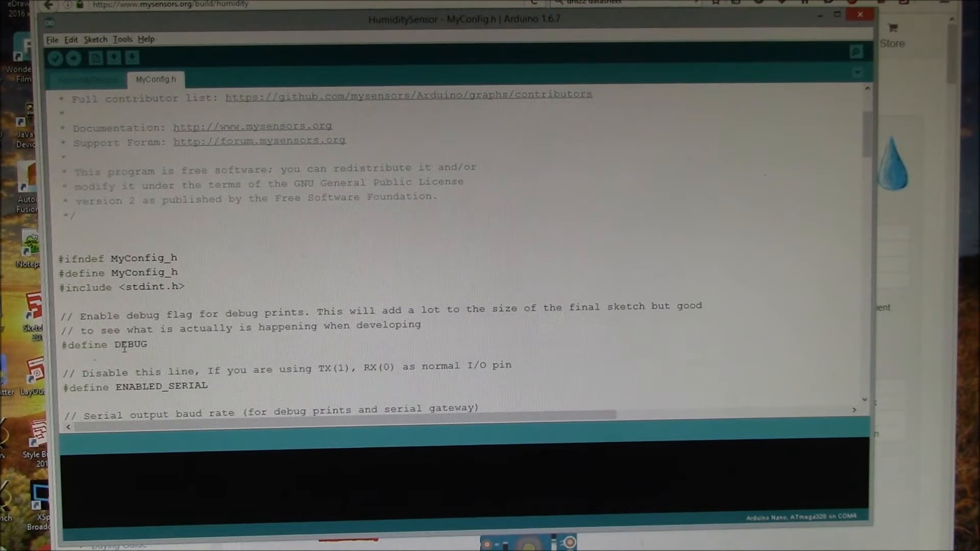
{"action": "left_click", "coordinate": [89, 80]}
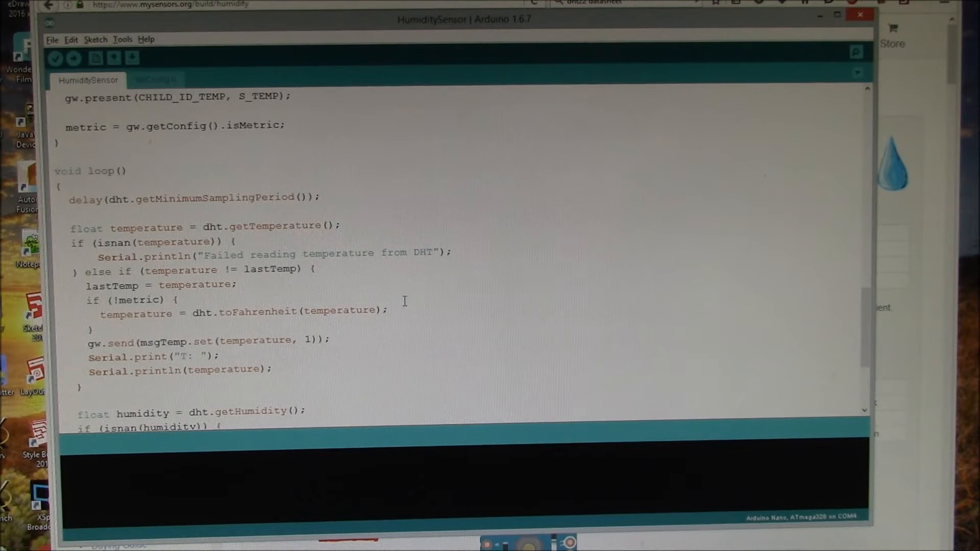
{"action": "mouse_move", "coordinate": [344, 302]}
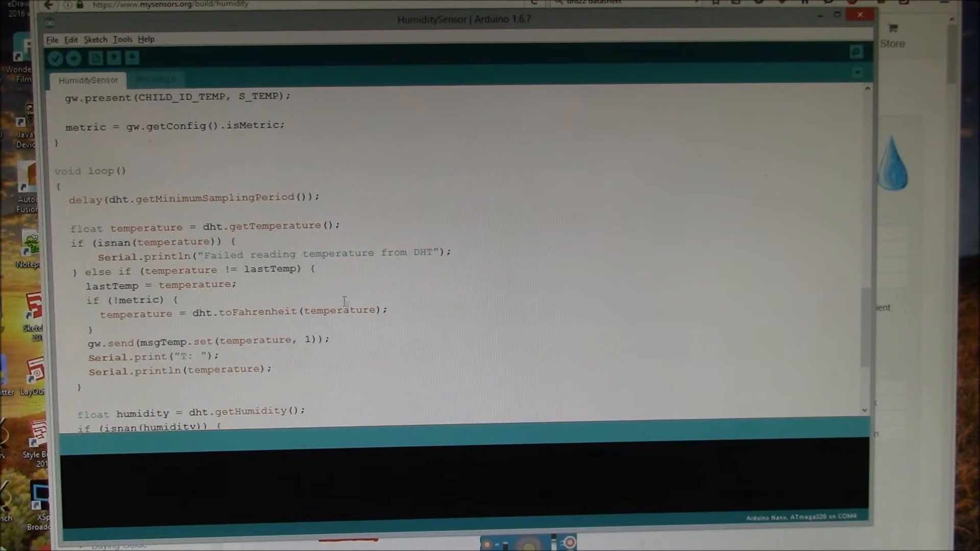
{"action": "mouse_move", "coordinate": [463, 260]}
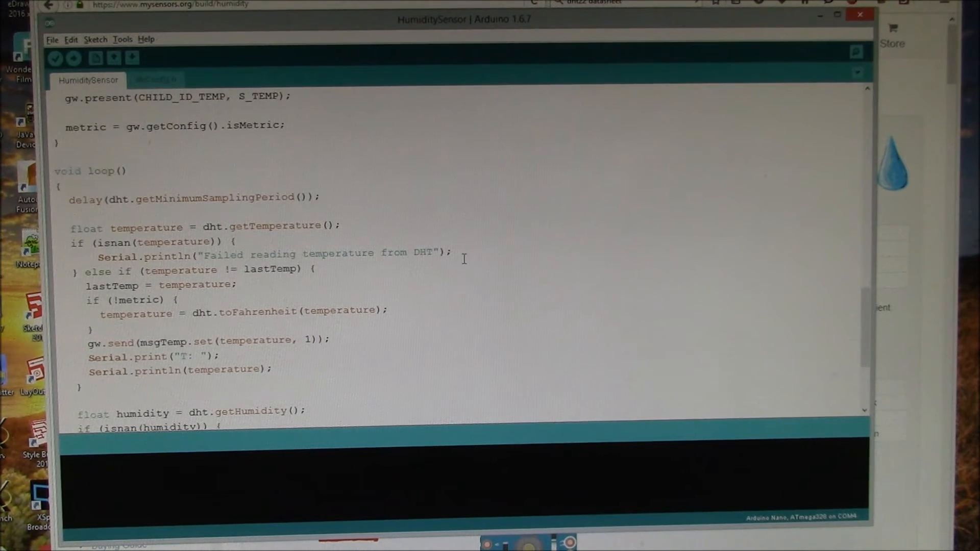
{"action": "mouse_move", "coordinate": [511, 304]}
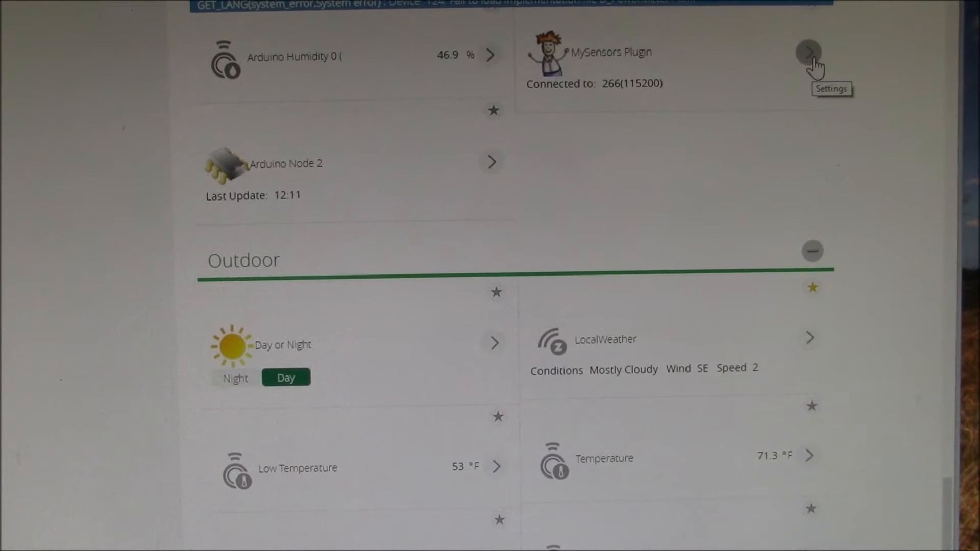
{"action": "left_click", "coordinate": [809, 53]}
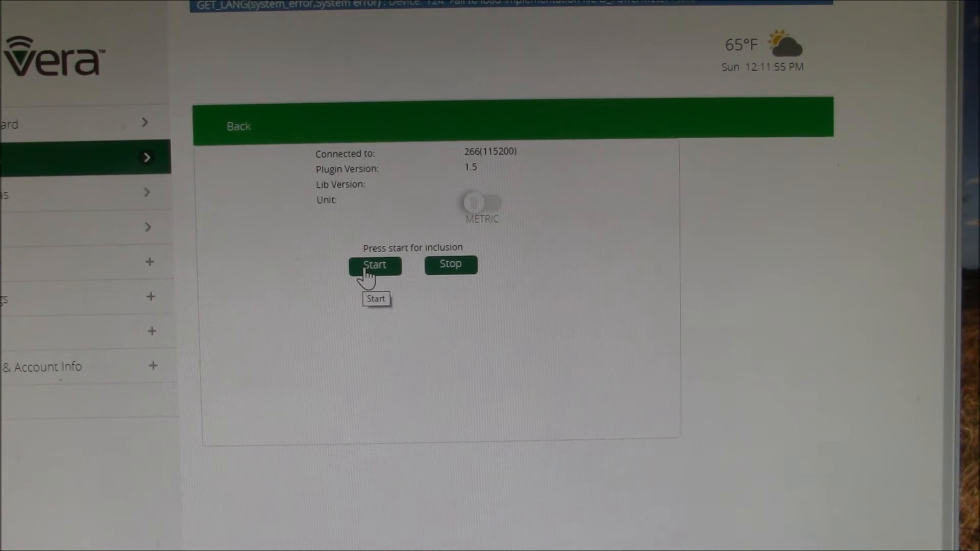
{"action": "left_click", "coordinate": [374, 265]}
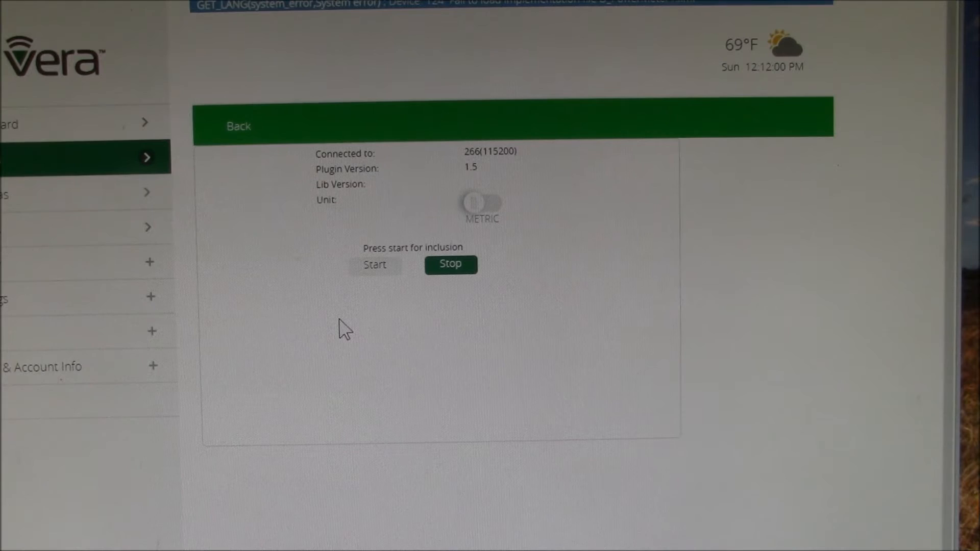
{"action": "mouse_move", "coordinate": [409, 344]}
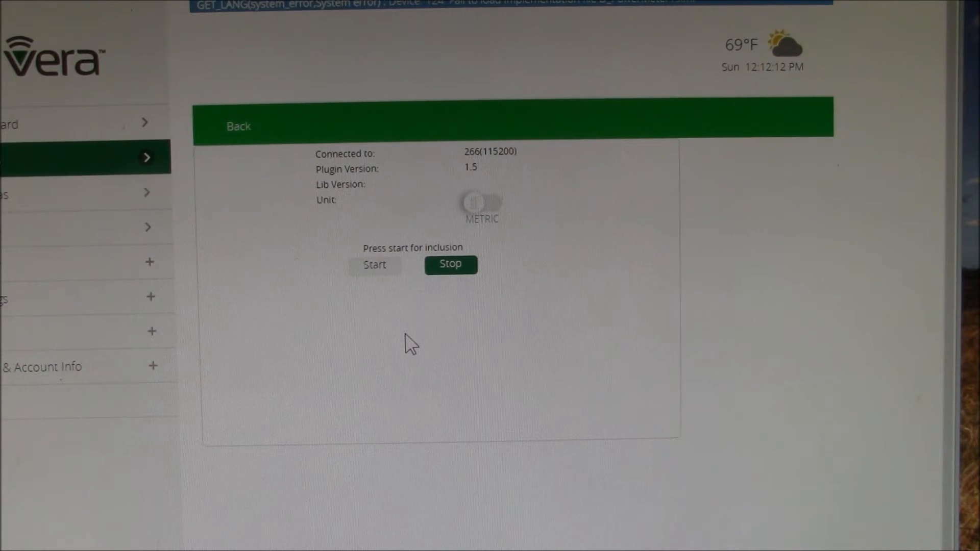
{"action": "mouse_move", "coordinate": [495, 447]}
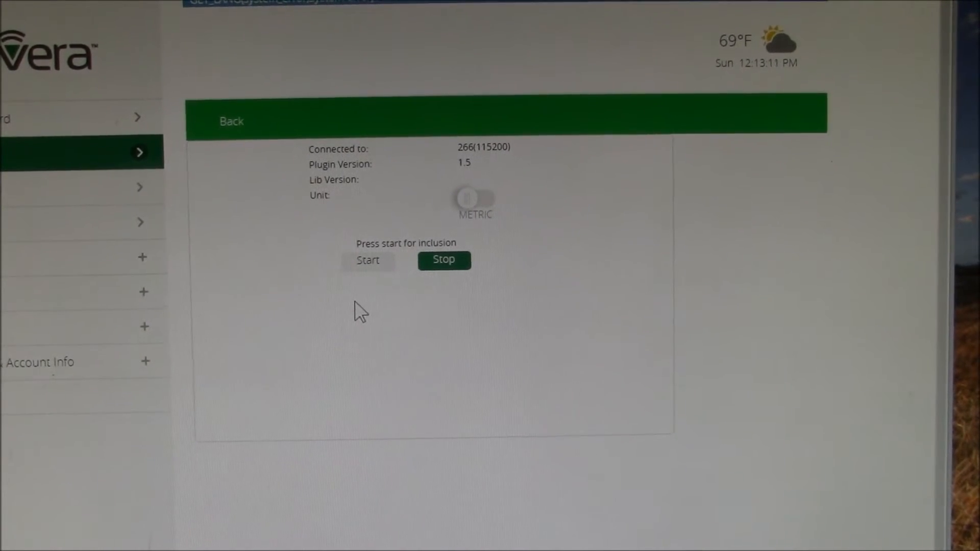
{"action": "left_click", "coordinate": [369, 260]}
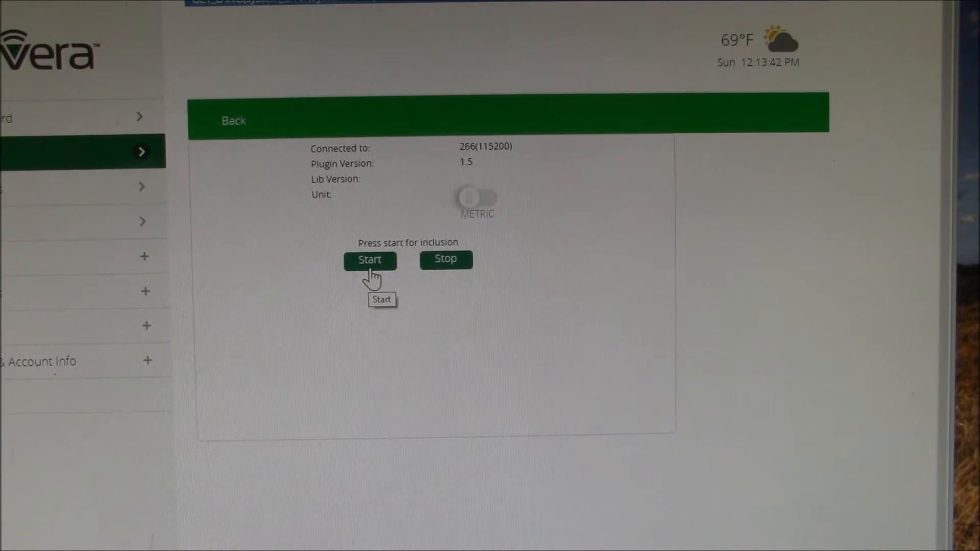
{"action": "left_click", "coordinate": [370, 259]}
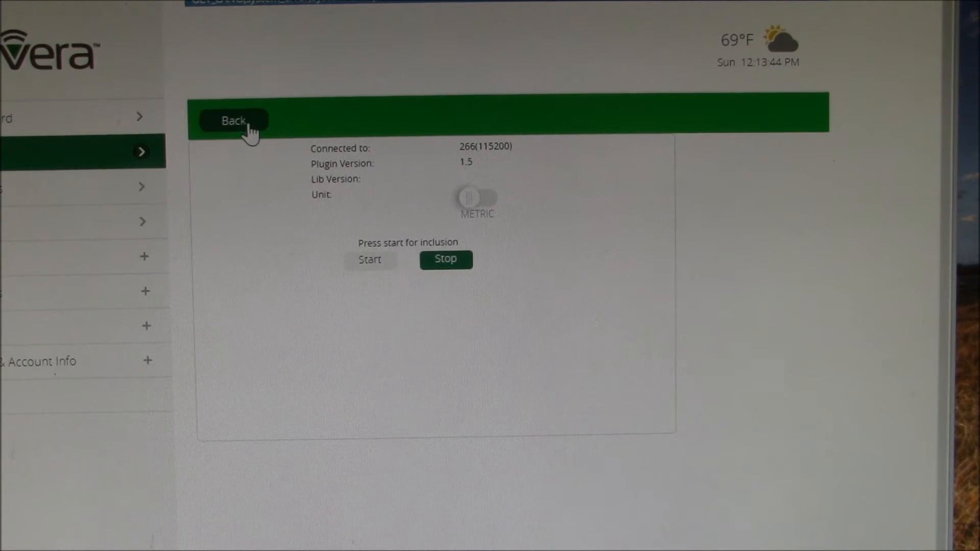
Step: Return to the device dashboard to see the Office room's Arduino Temp, Humidity and Node 2 tiles
{"action": "left_click", "coordinate": [232, 120]}
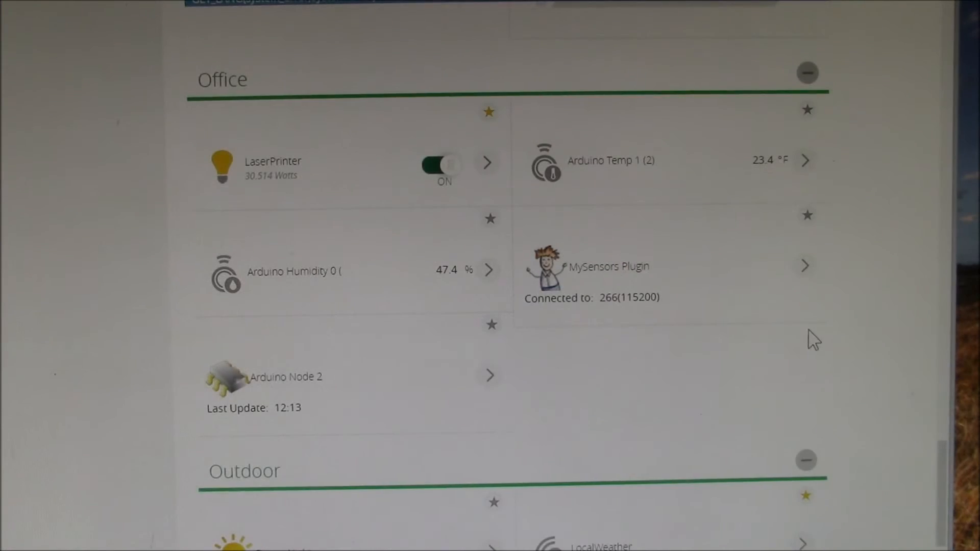
{"action": "mouse_move", "coordinate": [763, 345]}
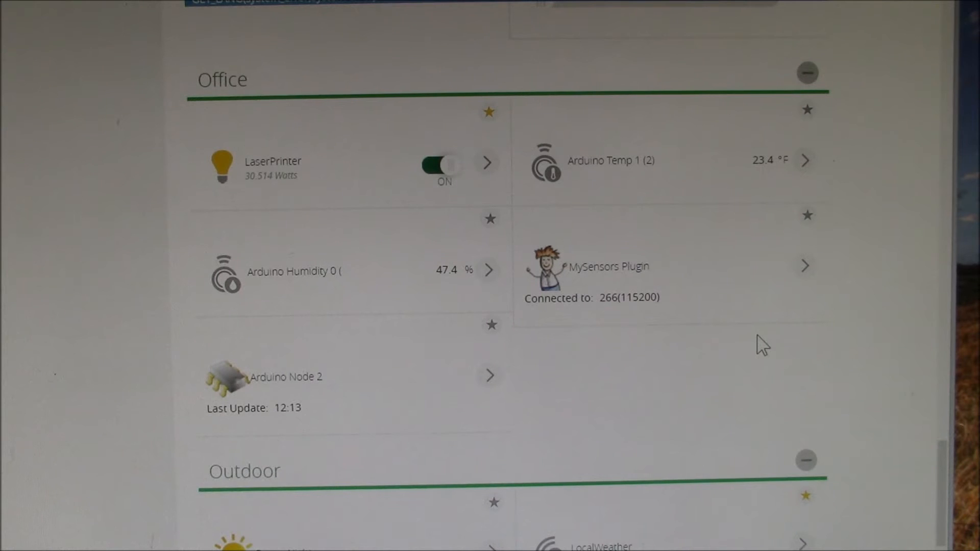
{"action": "mouse_move", "coordinate": [488, 373]}
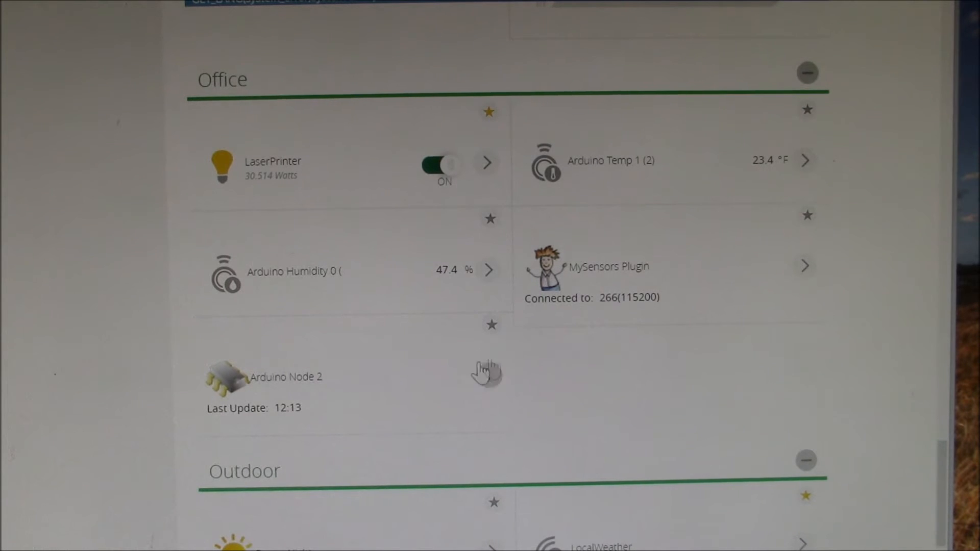
{"action": "mouse_move", "coordinate": [343, 395]}
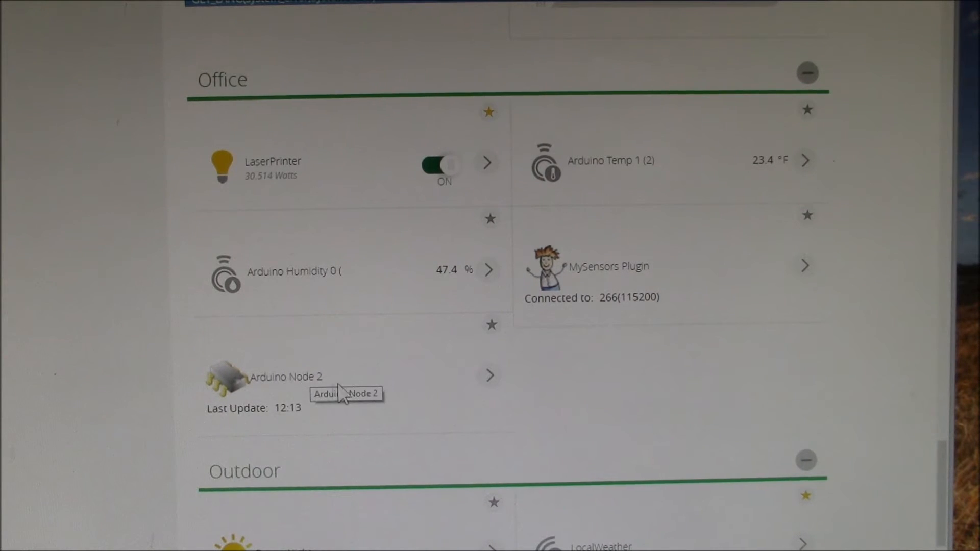
{"action": "mouse_move", "coordinate": [363, 394]}
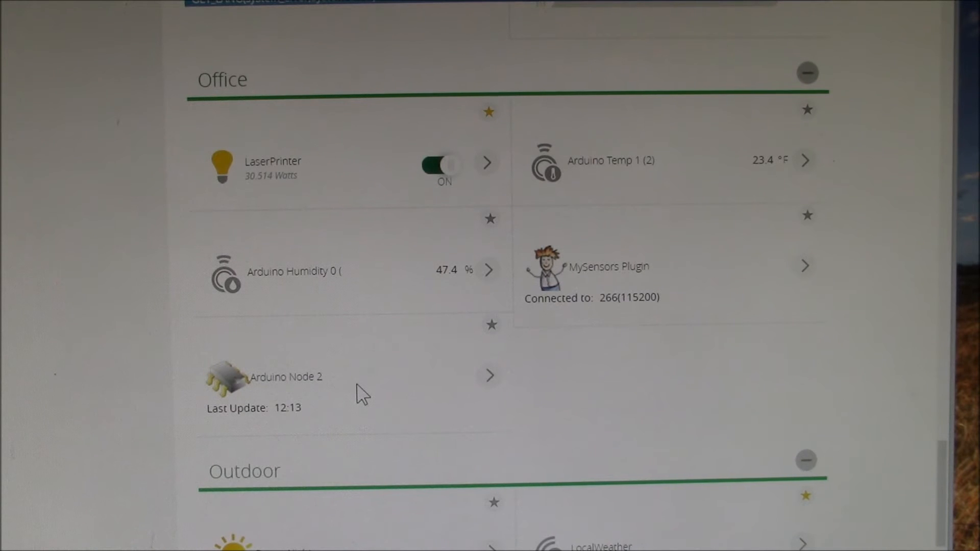
{"action": "mouse_move", "coordinate": [350, 385]}
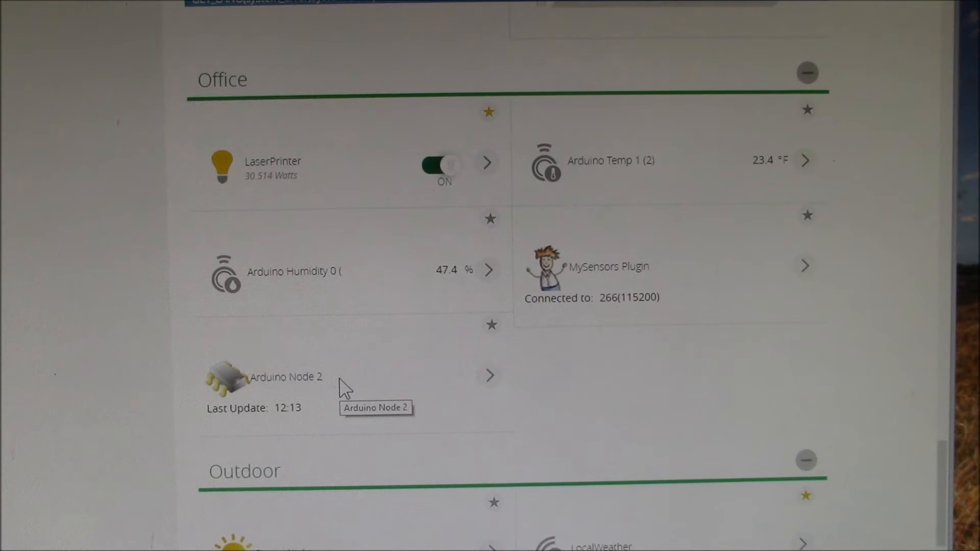
{"action": "mouse_move", "coordinate": [331, 391]}
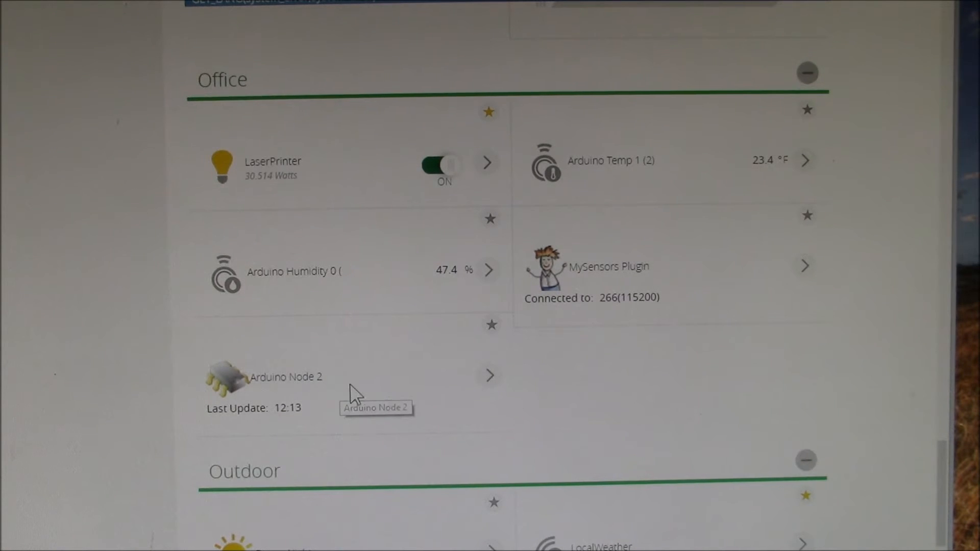
{"action": "mouse_move", "coordinate": [371, 354]}
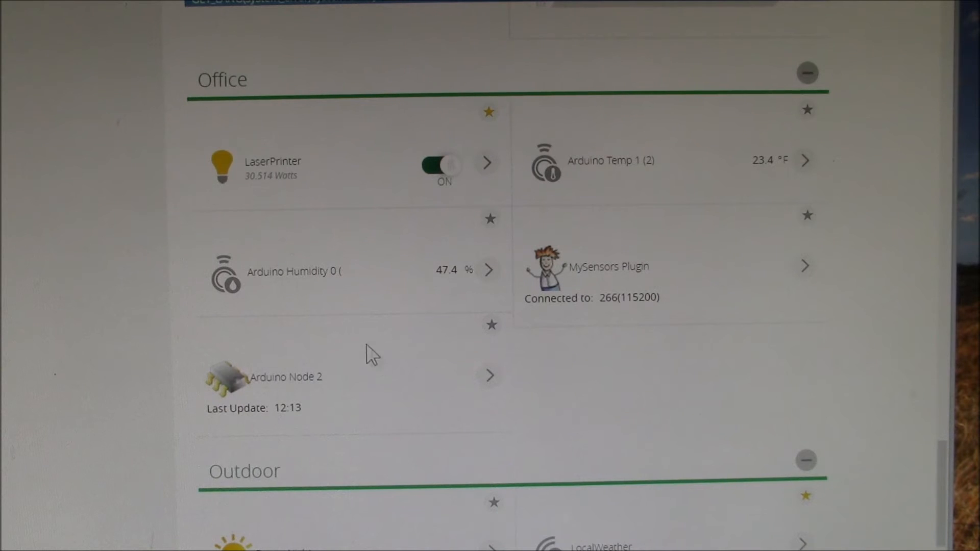
{"action": "mouse_move", "coordinate": [628, 185]}
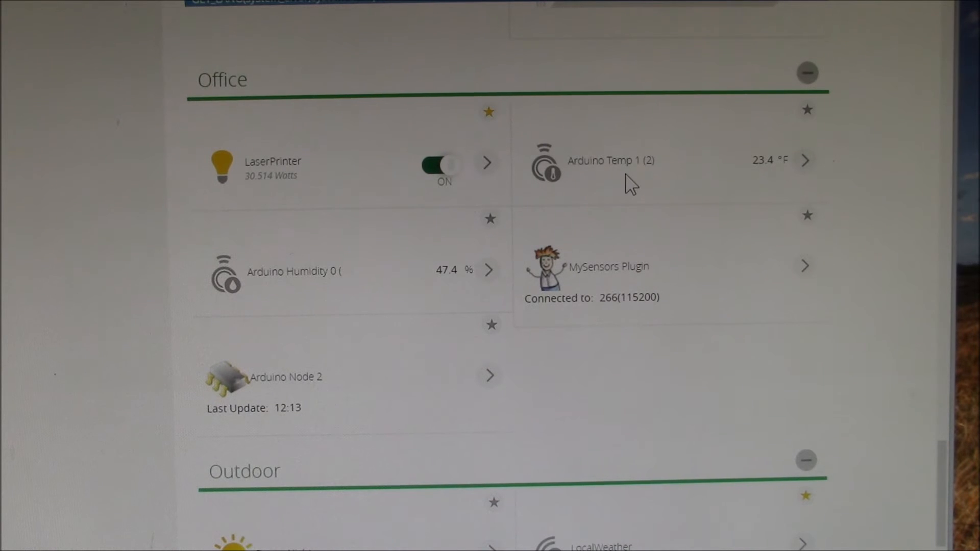
{"action": "mouse_move", "coordinate": [629, 259]}
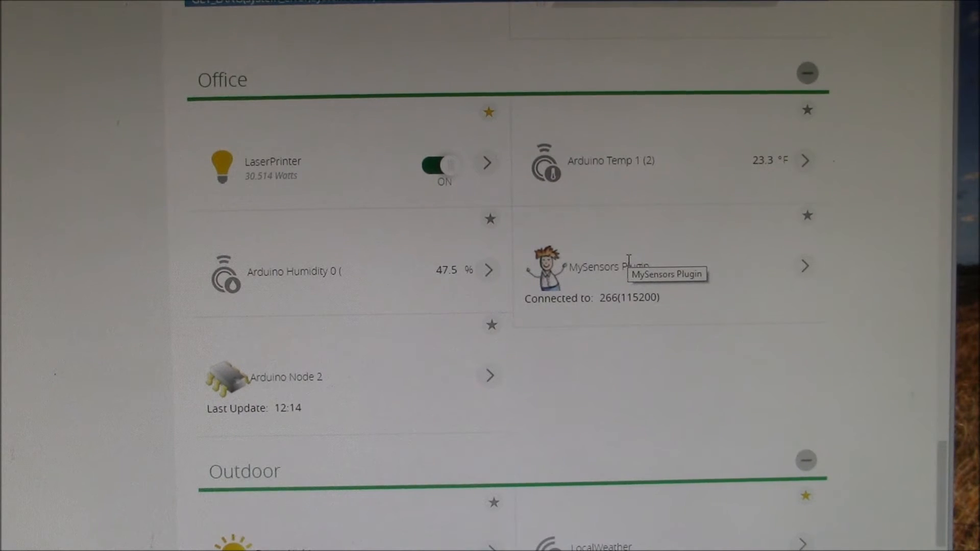
{"action": "mouse_move", "coordinate": [785, 197]}
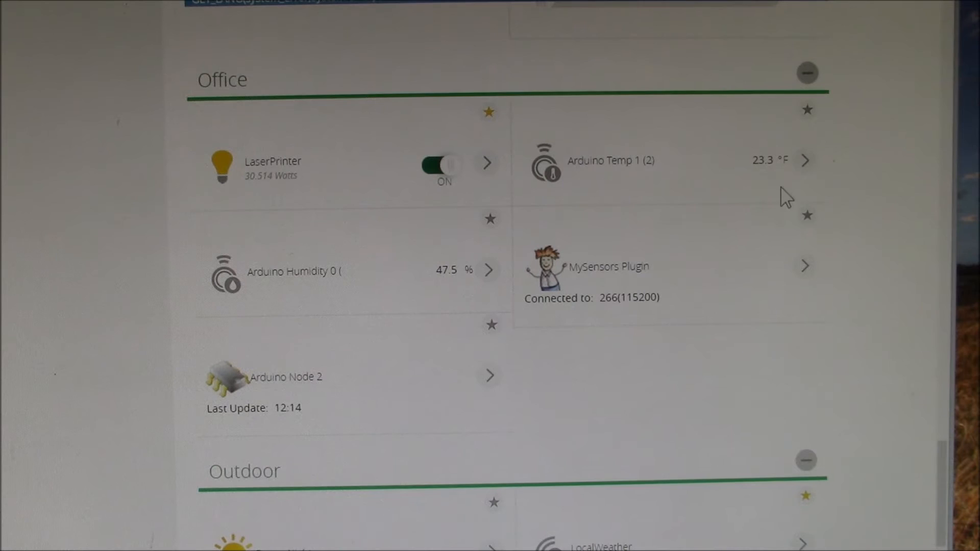
{"action": "mouse_move", "coordinate": [806, 162]}
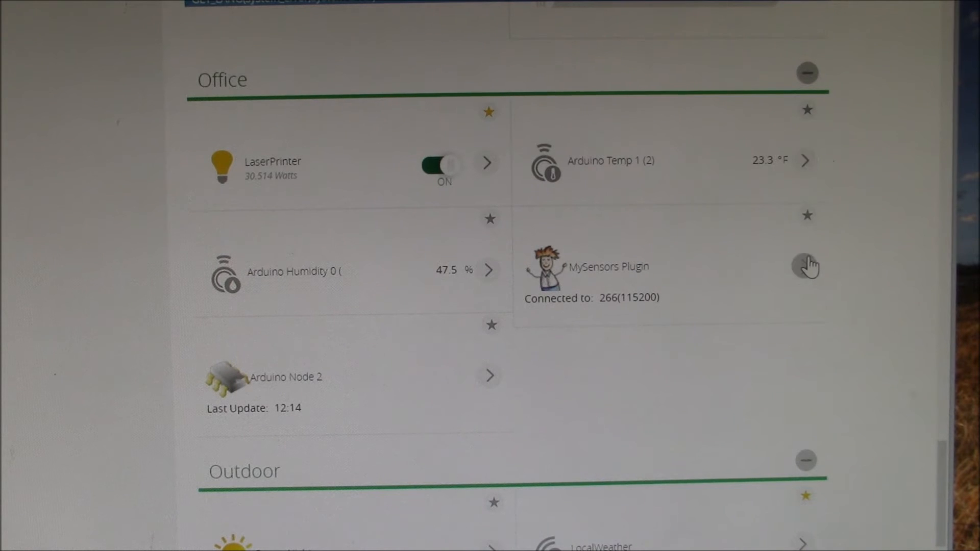
Step: Flip the MySensors Plugin's Unit toggle in Settings from METRIC to IMPERIAL
{"action": "left_click", "coordinate": [806, 266]}
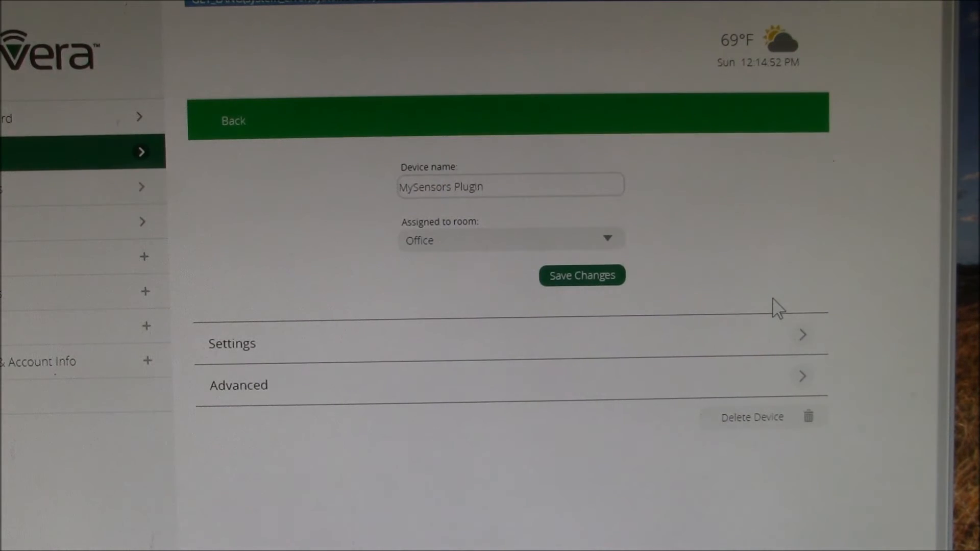
{"action": "left_click", "coordinate": [231, 343]}
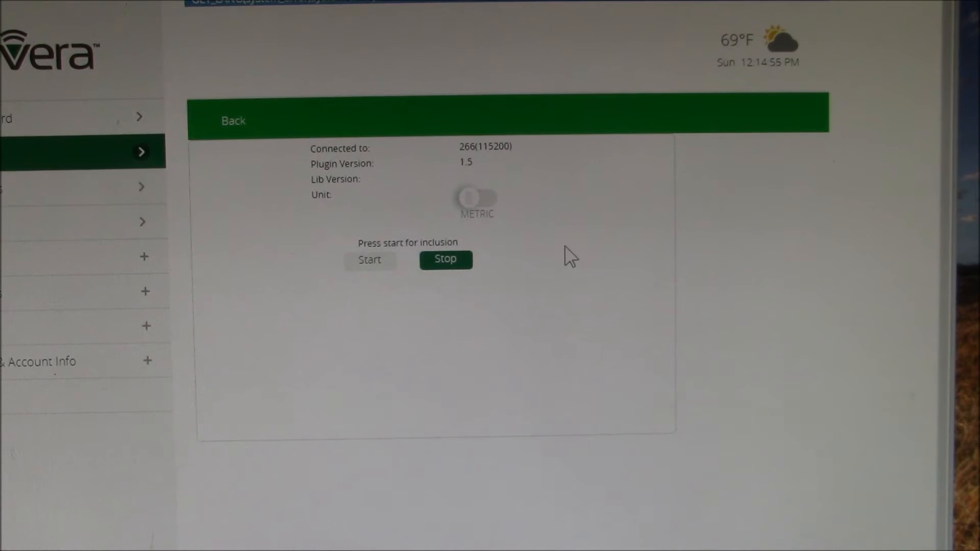
{"action": "left_click", "coordinate": [477, 199]}
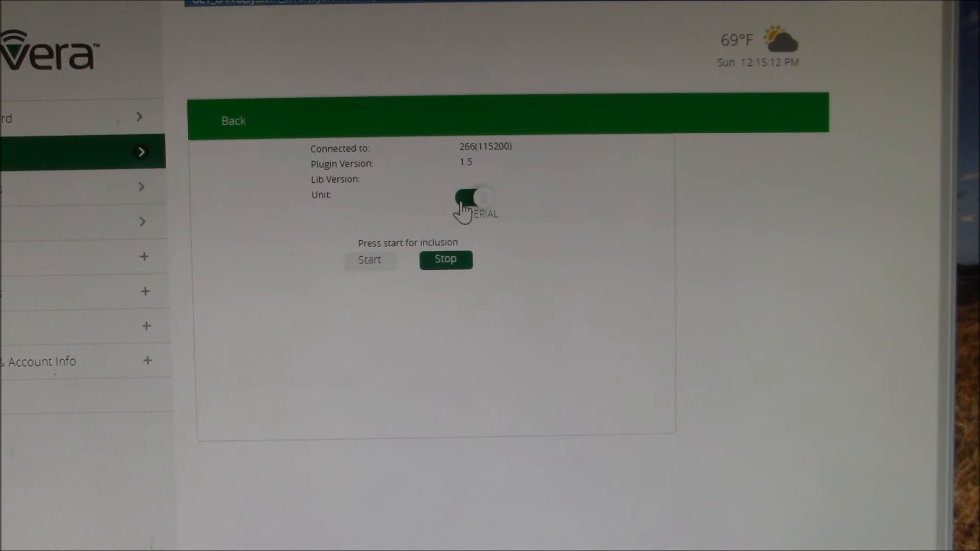
{"action": "left_click", "coordinate": [477, 200]}
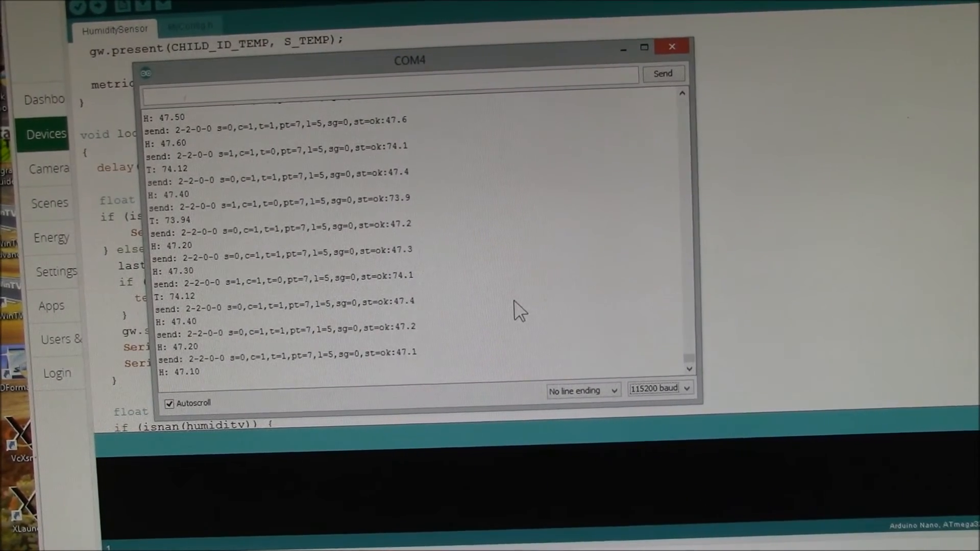
{"action": "mouse_move", "coordinate": [609, 376]}
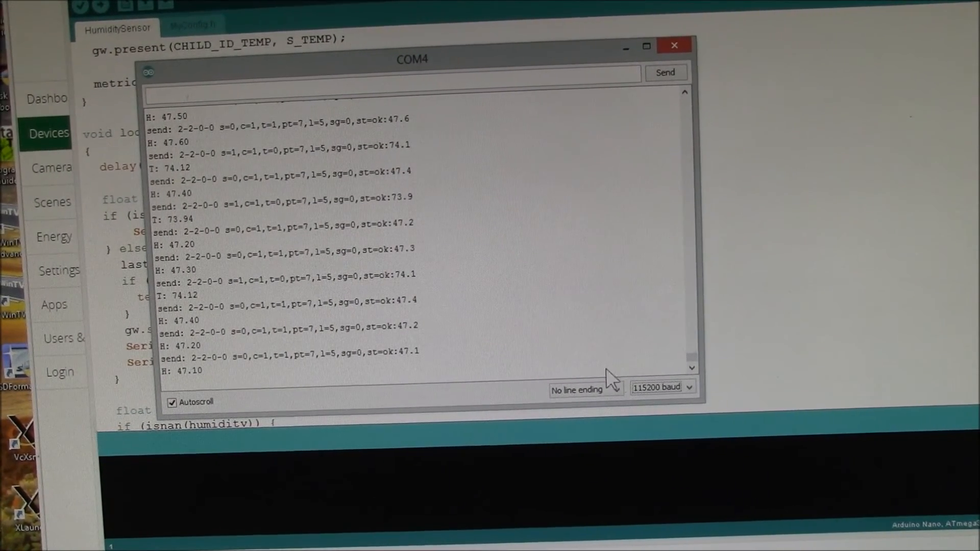
{"action": "mouse_move", "coordinate": [431, 75]}
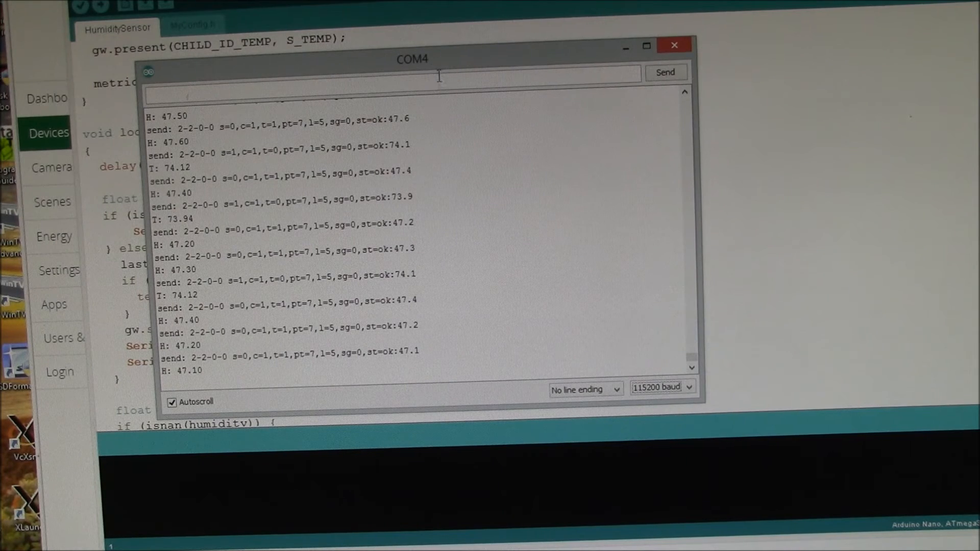
{"action": "mouse_move", "coordinate": [437, 172]}
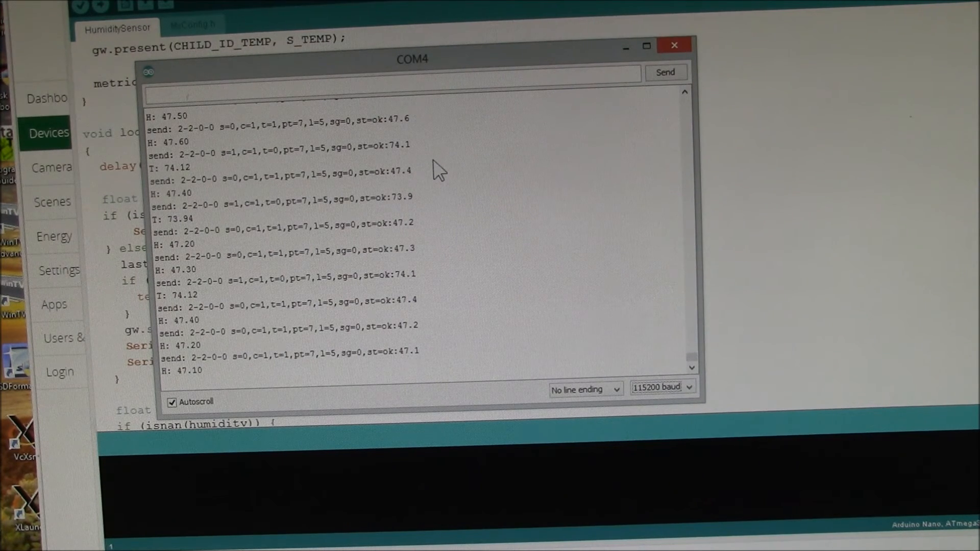
{"action": "mouse_move", "coordinate": [369, 303]}
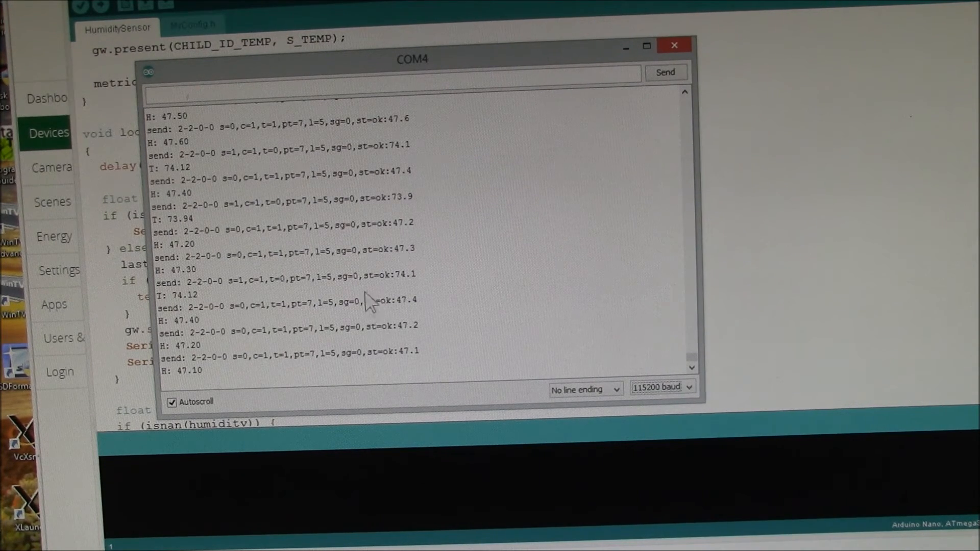
{"action": "mouse_move", "coordinate": [312, 369]}
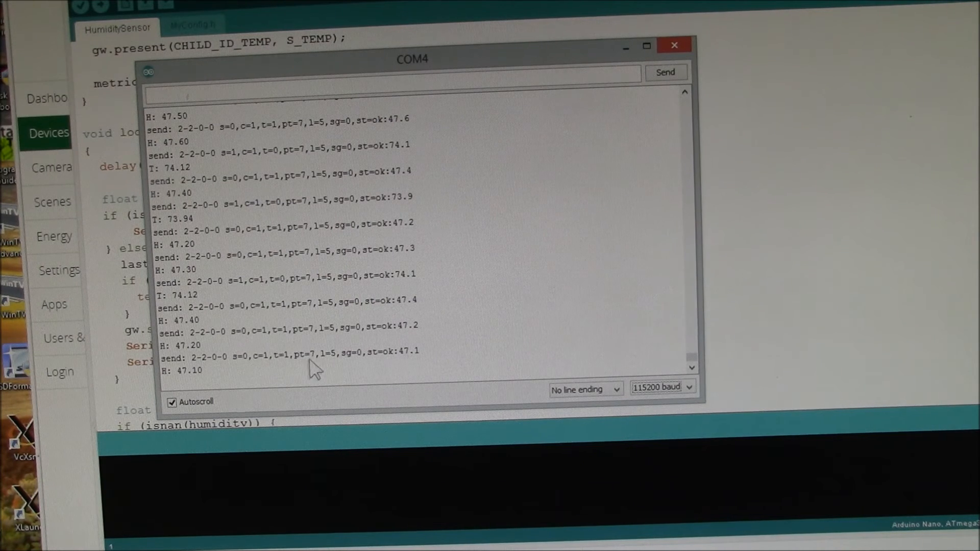
{"action": "mouse_move", "coordinate": [216, 376]}
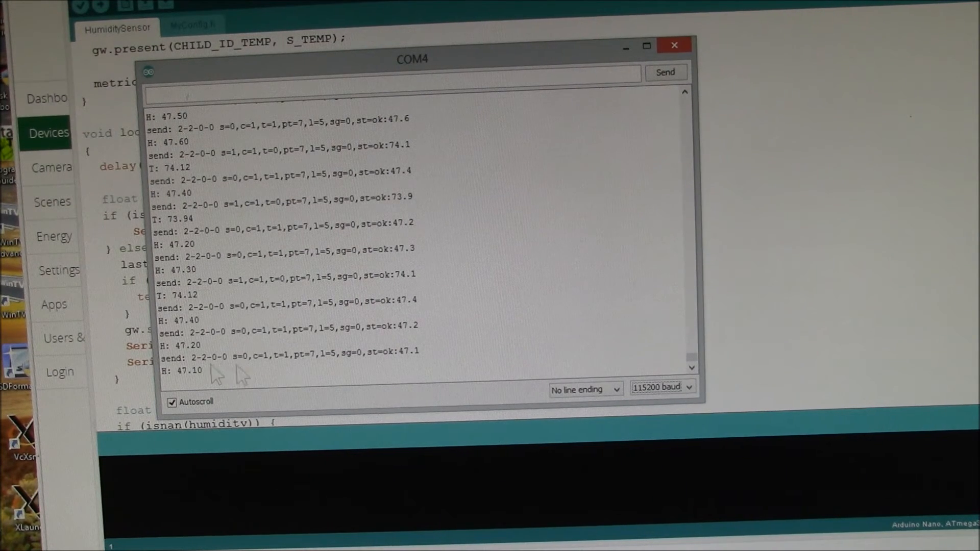
{"action": "mouse_move", "coordinate": [262, 366]}
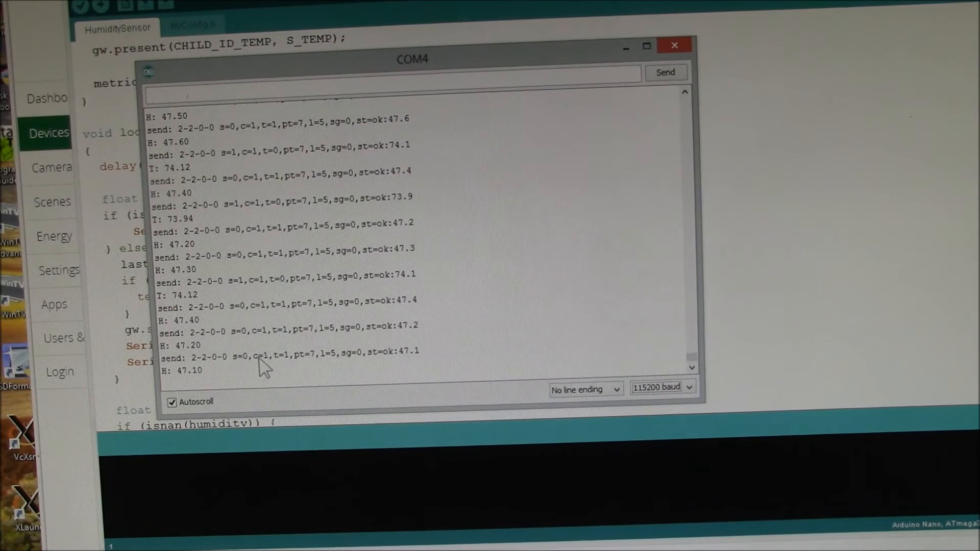
{"action": "mouse_move", "coordinate": [222, 369]}
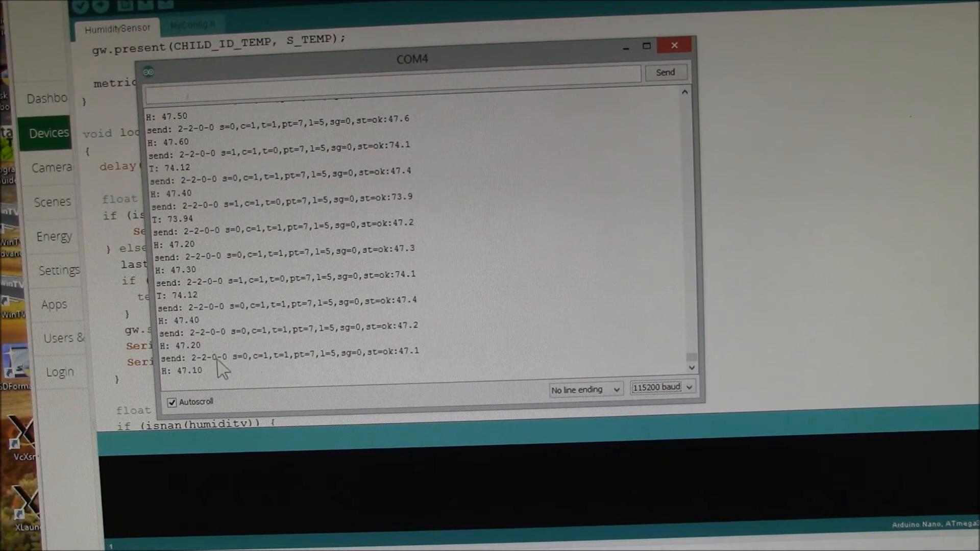
{"action": "mouse_move", "coordinate": [437, 362]}
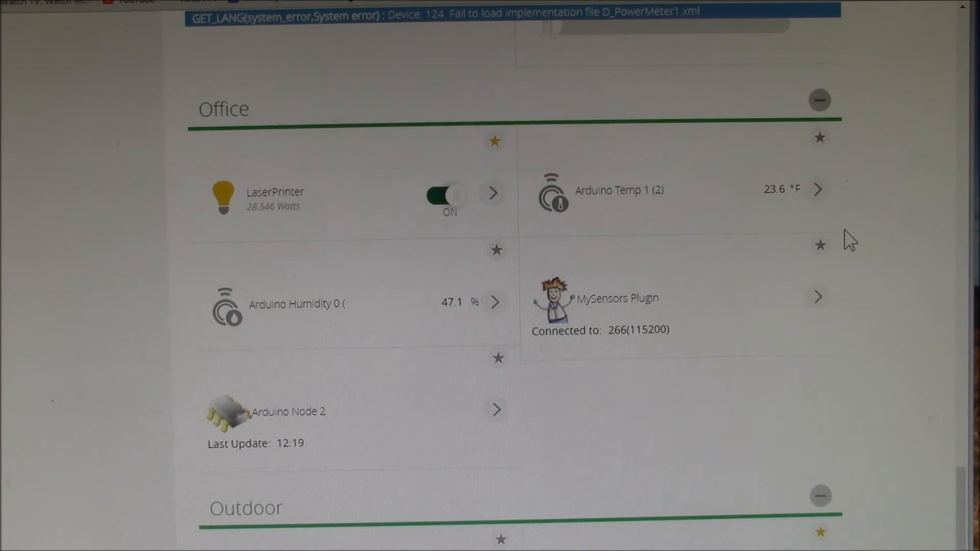
{"action": "mouse_move", "coordinate": [838, 257]}
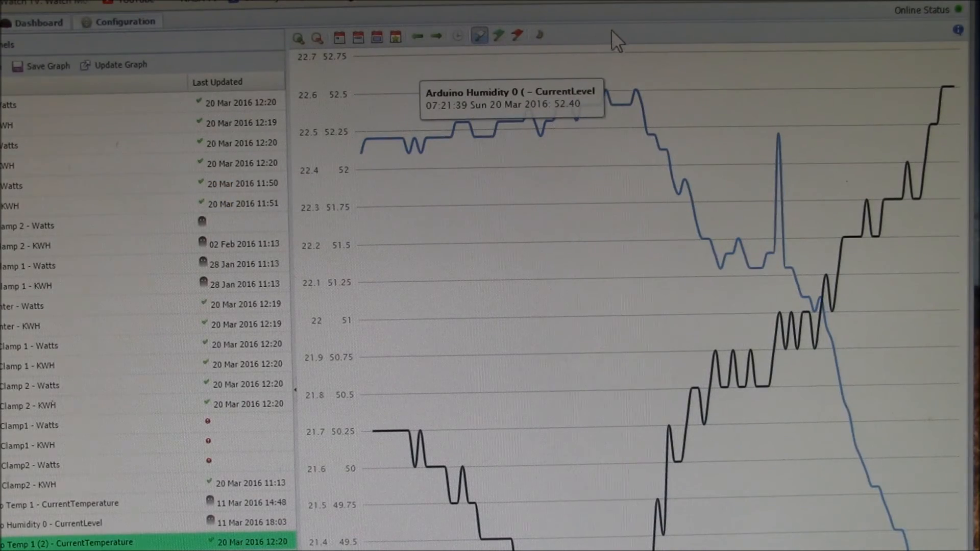
{"action": "mouse_move", "coordinate": [615, 31]}
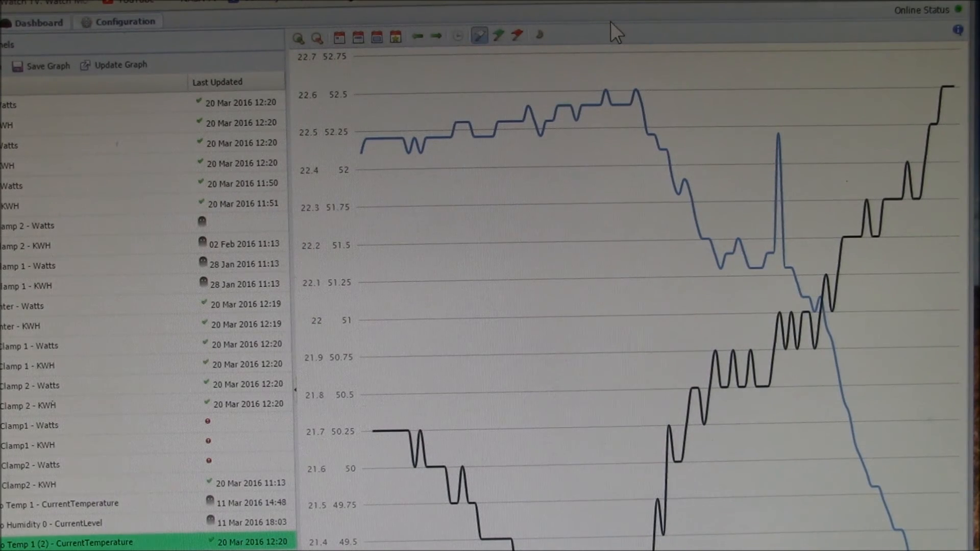
{"action": "mouse_move", "coordinate": [340, 56]}
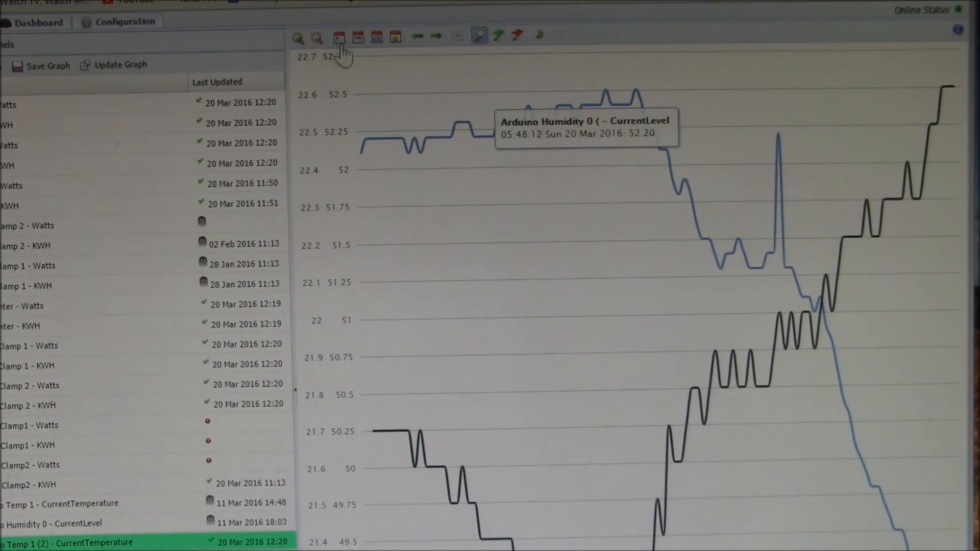
{"action": "mouse_move", "coordinate": [339, 37]}
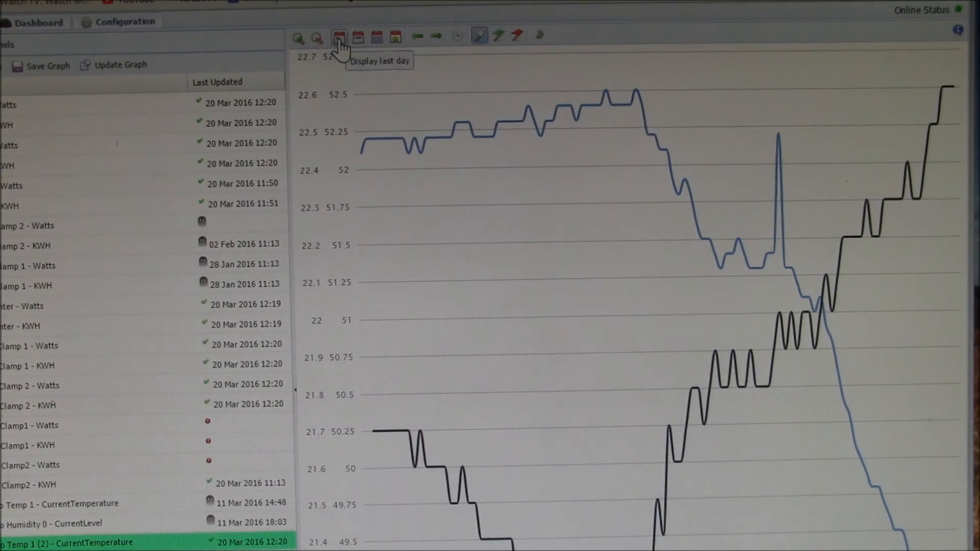
Step: Chart the last day of humidity and temperature readings, briefly comparing a longer span
{"action": "left_click", "coordinate": [357, 37]}
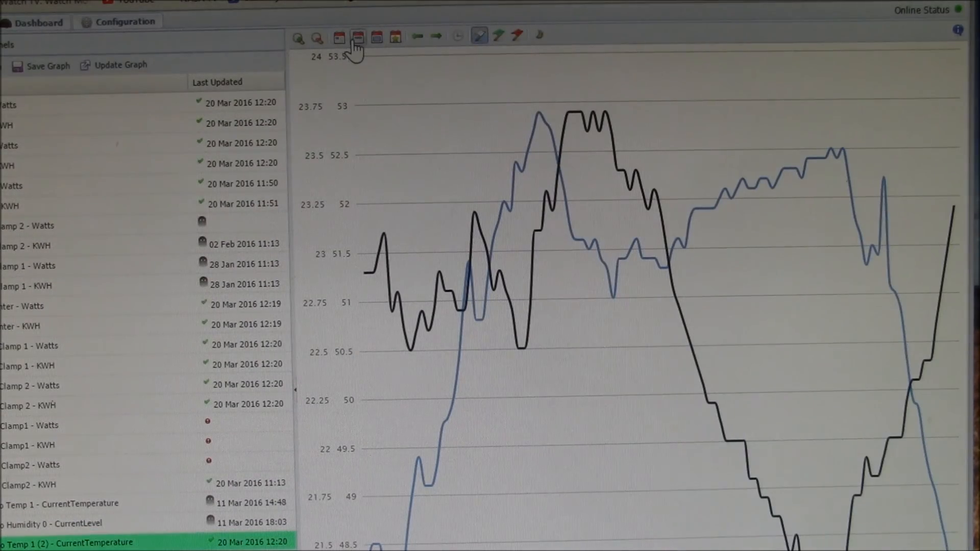
{"action": "left_click", "coordinate": [358, 37]}
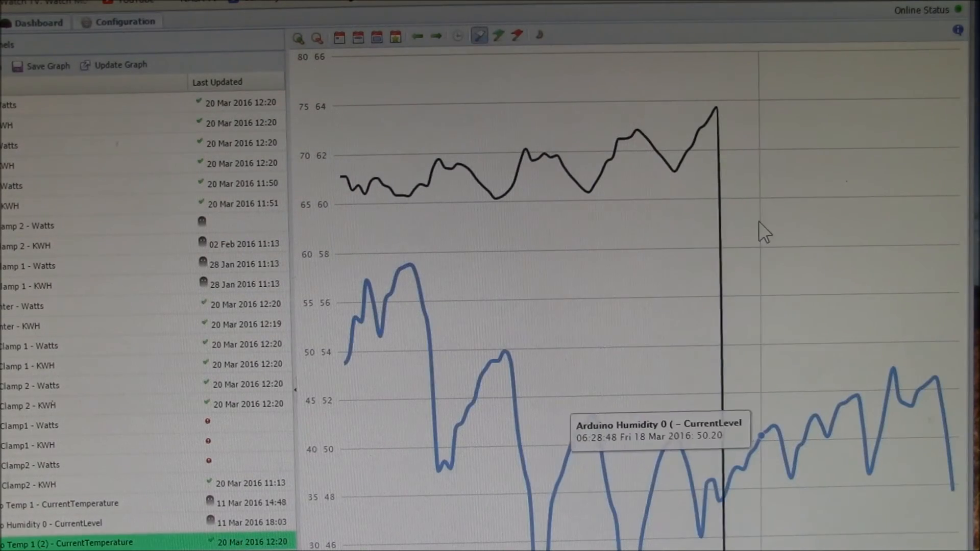
{"action": "mouse_move", "coordinate": [716, 109]}
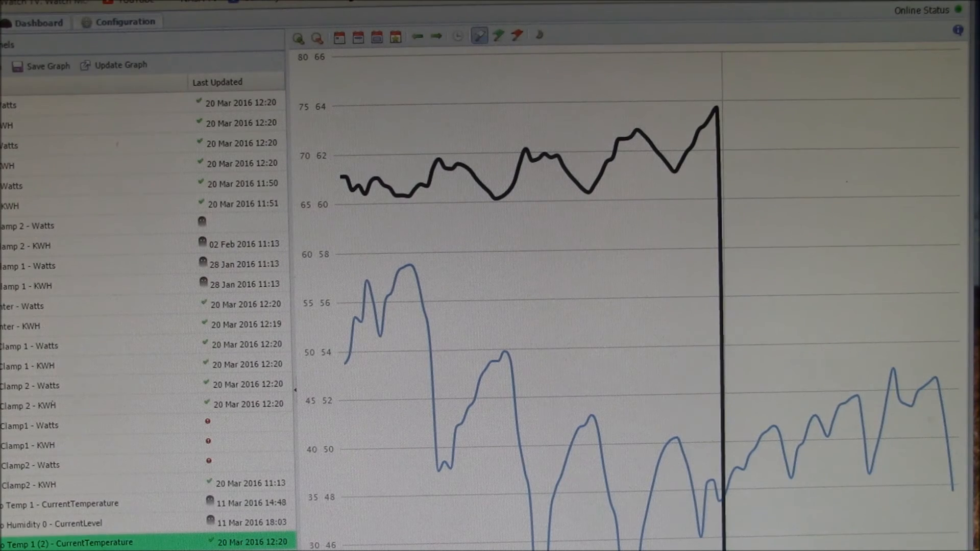
{"action": "left_click", "coordinate": [339, 38]}
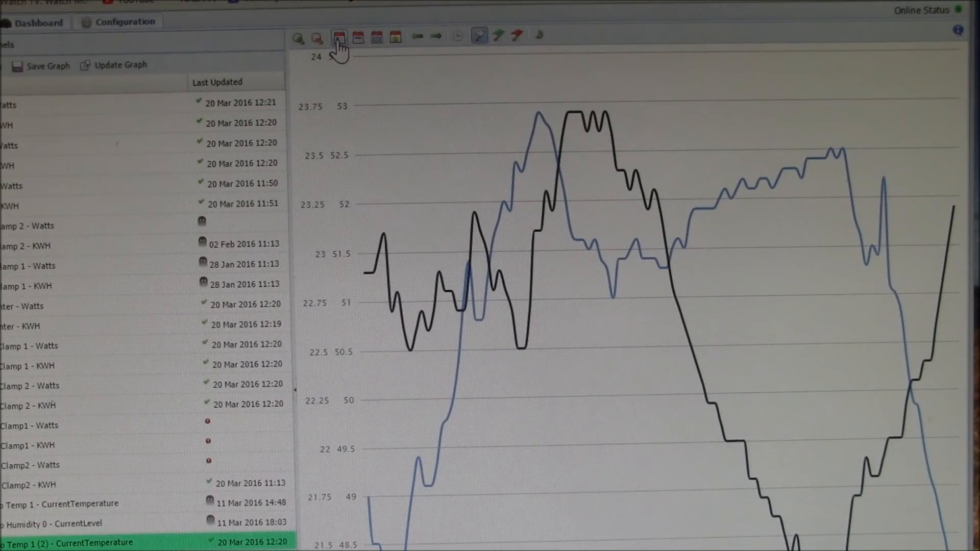